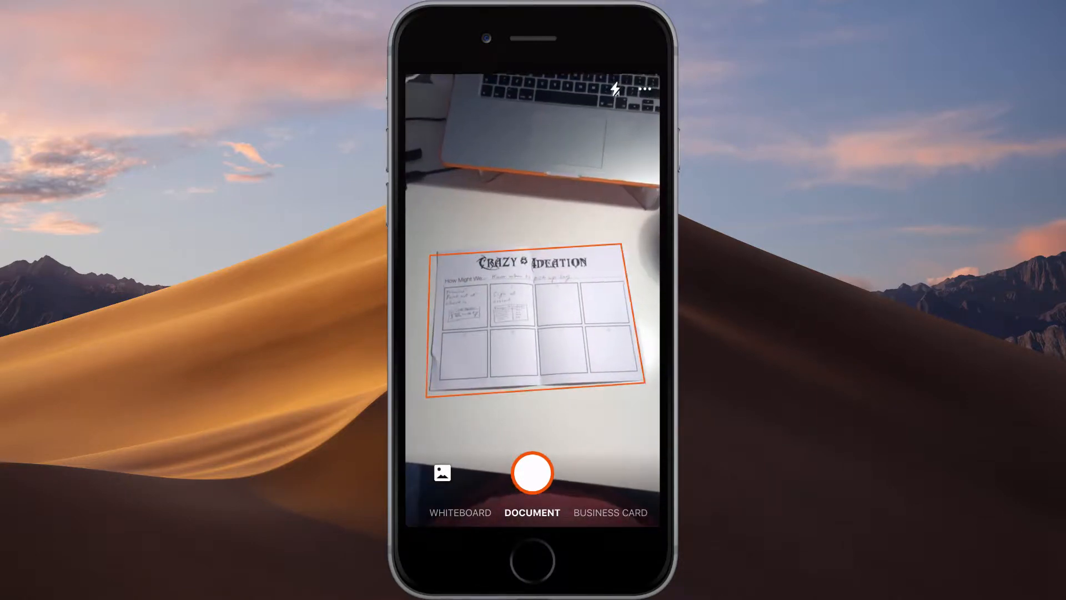
Step: Capture the first and second Crazy 8 Ideation sheets, then bring up the captures for review
{"action": "left_click", "coordinate": [531, 473]}
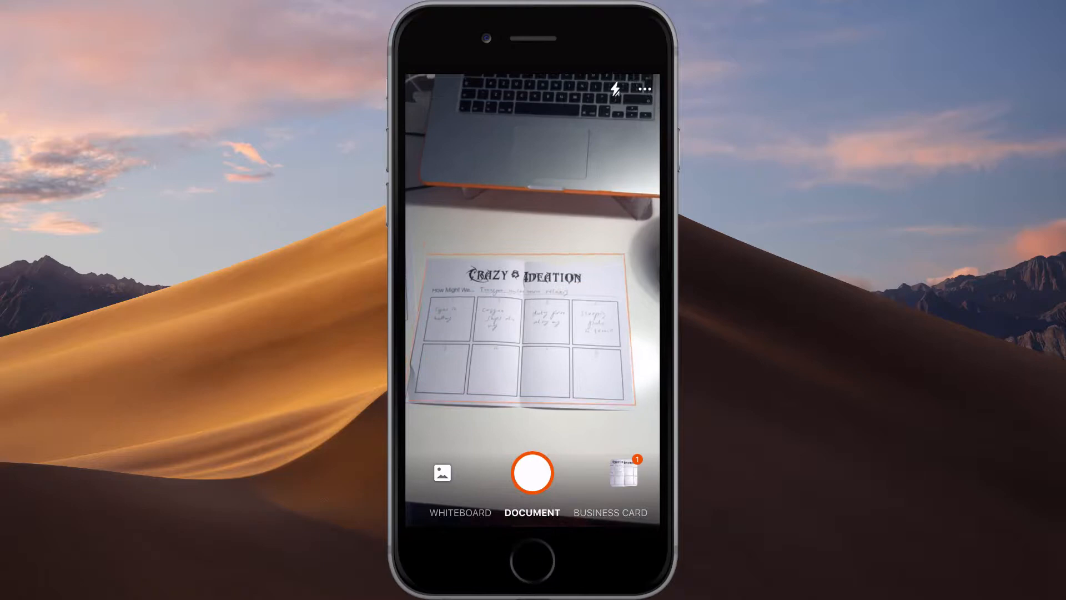
{"action": "left_click", "coordinate": [532, 473]}
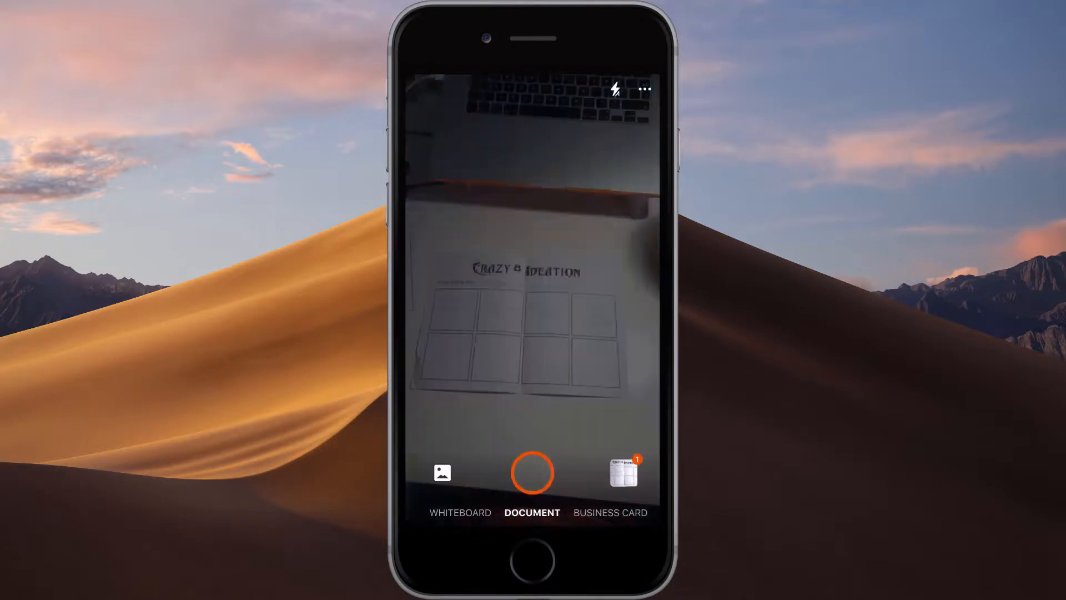
{"action": "left_click", "coordinate": [532, 473]}
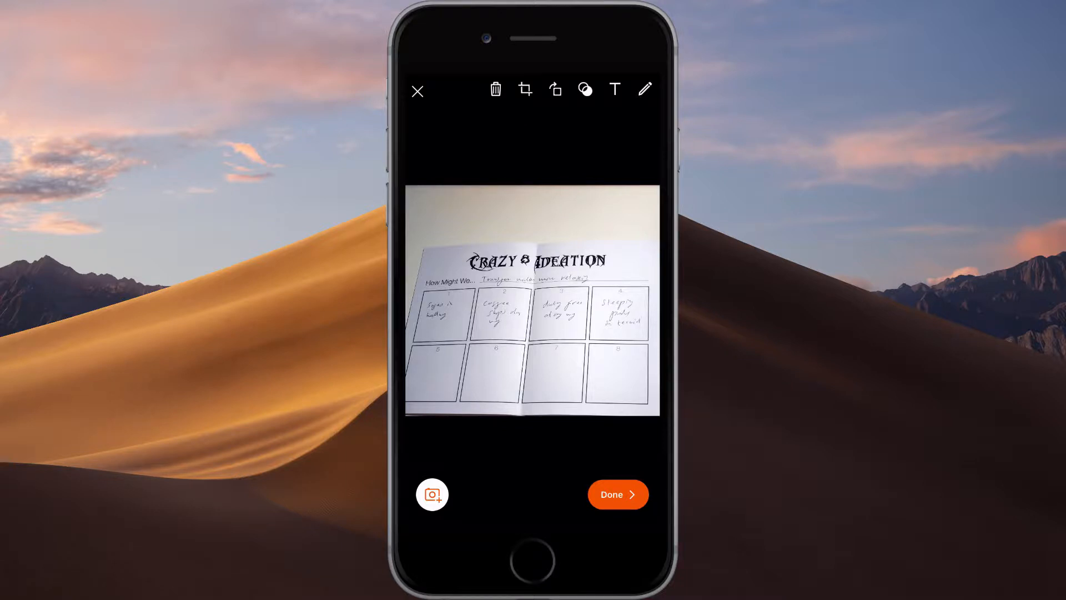
Step: Adjust and confirm the crop boundary around the ideation sheet
{"action": "left_click", "coordinate": [525, 89]}
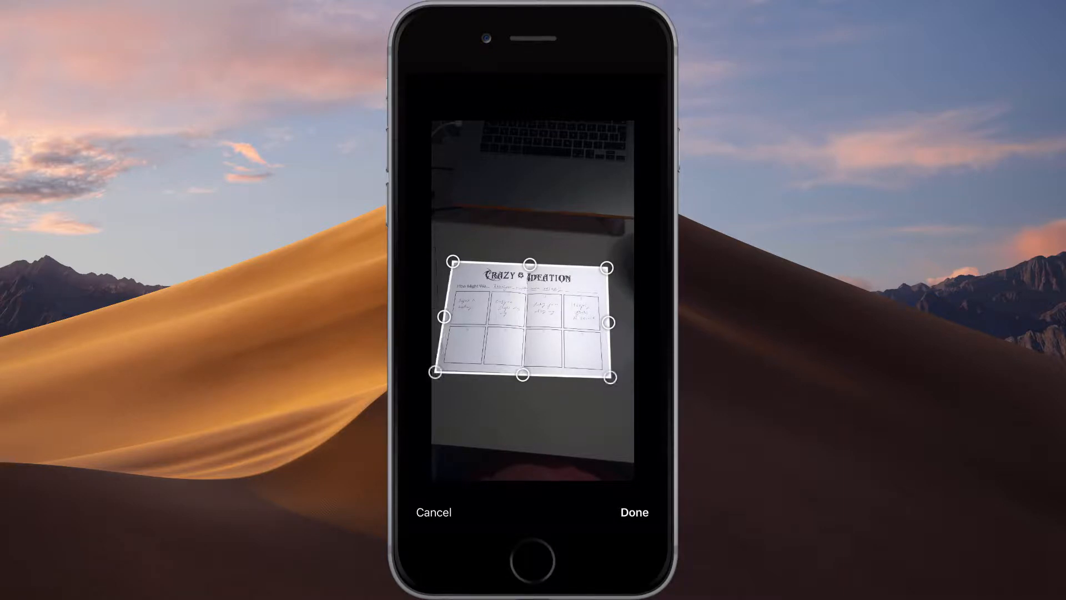
{"action": "left_click", "coordinate": [633, 512]}
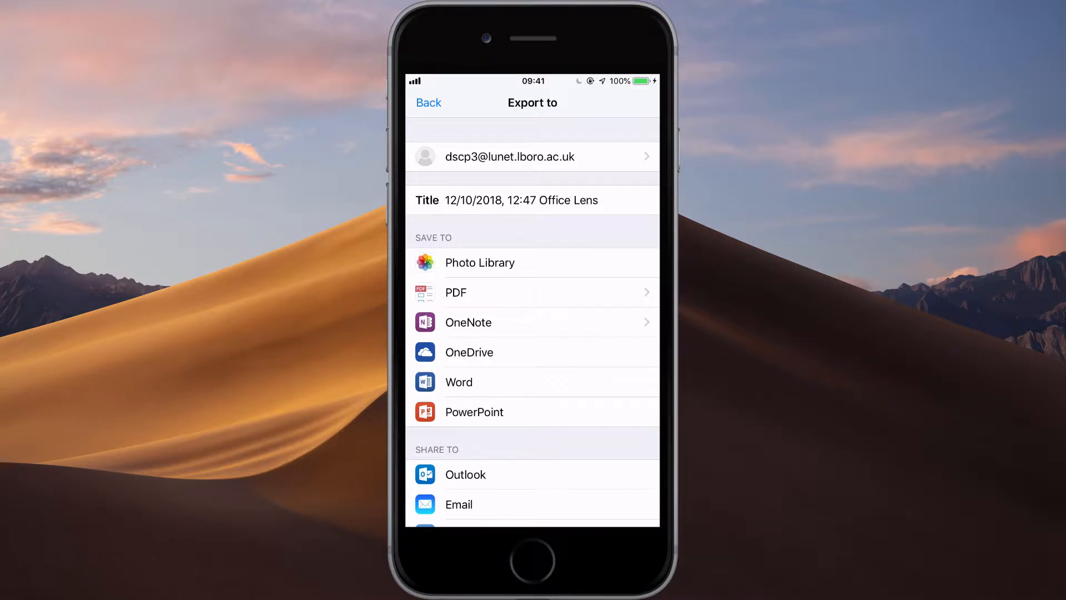
Step: Export the two-page scan as a PDF saved to OneDrive
{"action": "left_click", "coordinate": [455, 292]}
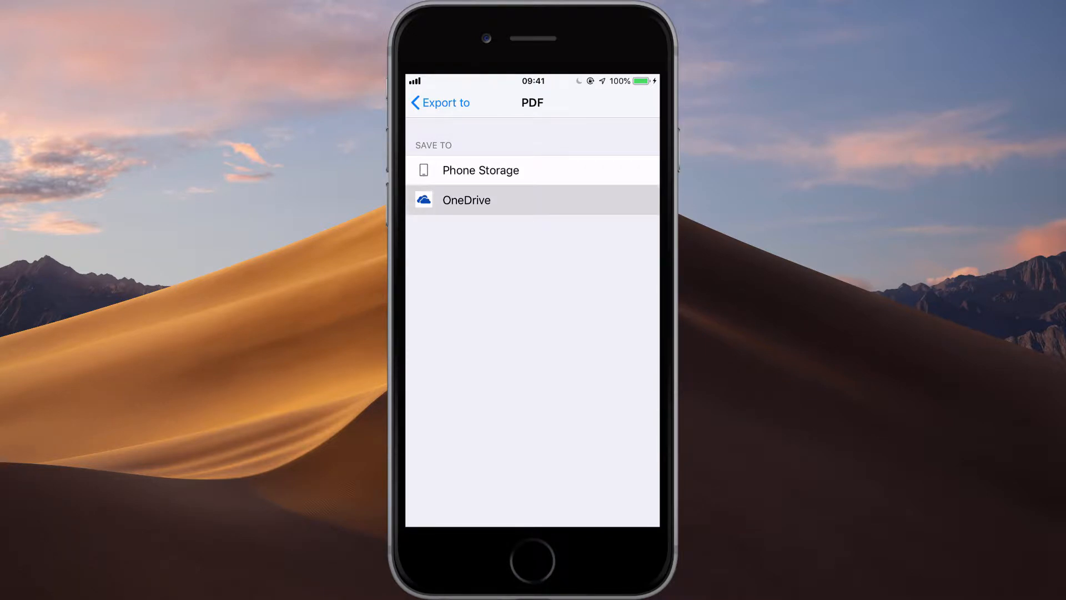
{"action": "left_click", "coordinate": [466, 200]}
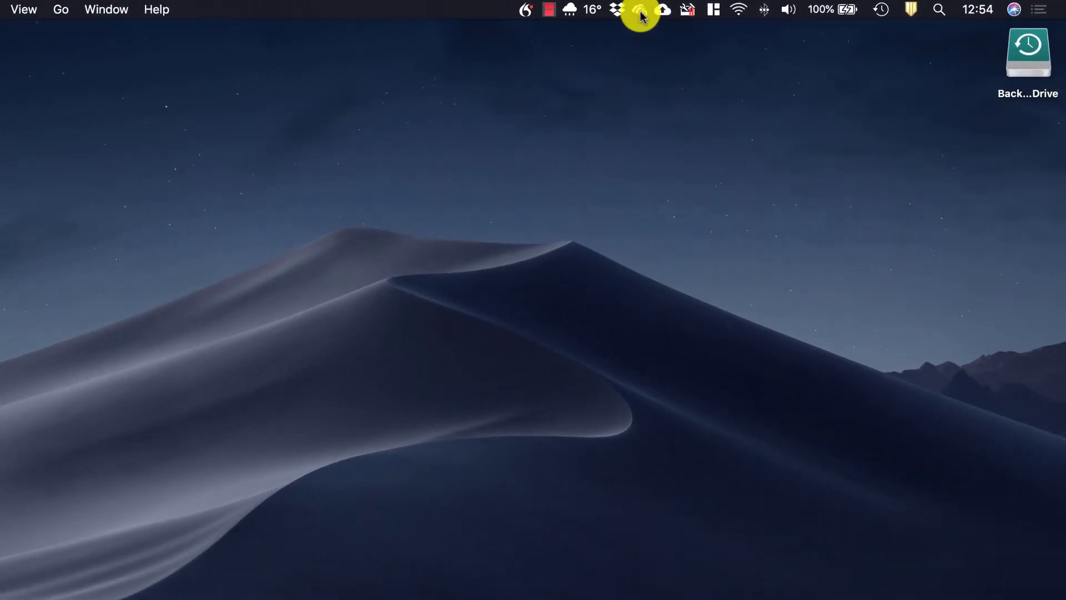
Step: Show OneDrive's recent sync activity listing the downloaded Office Lens PDF
{"action": "left_click", "coordinate": [640, 10]}
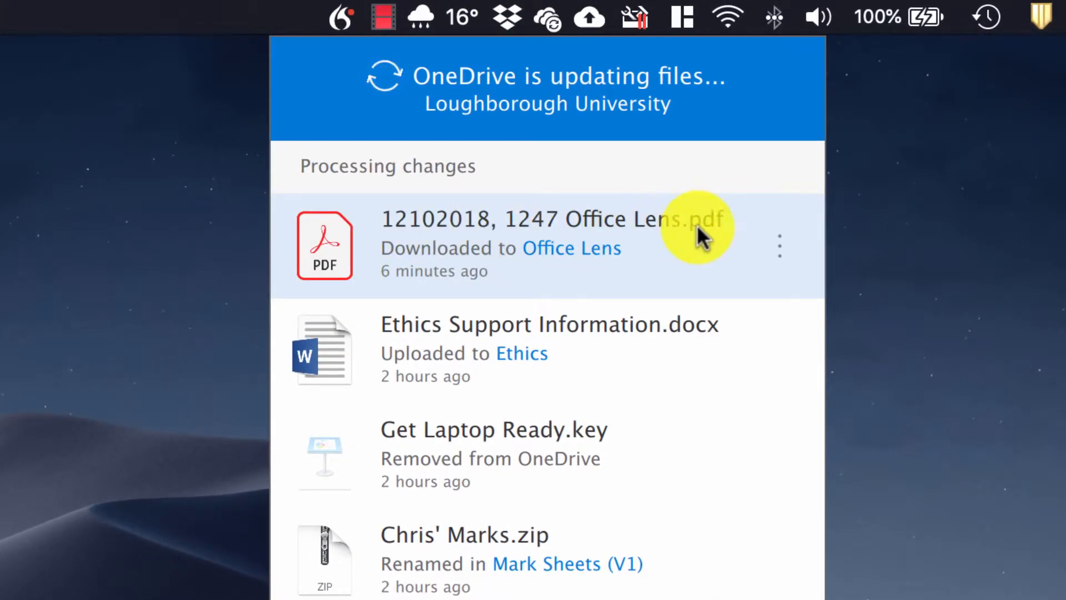
{"action": "mouse_move", "coordinate": [386, 241]}
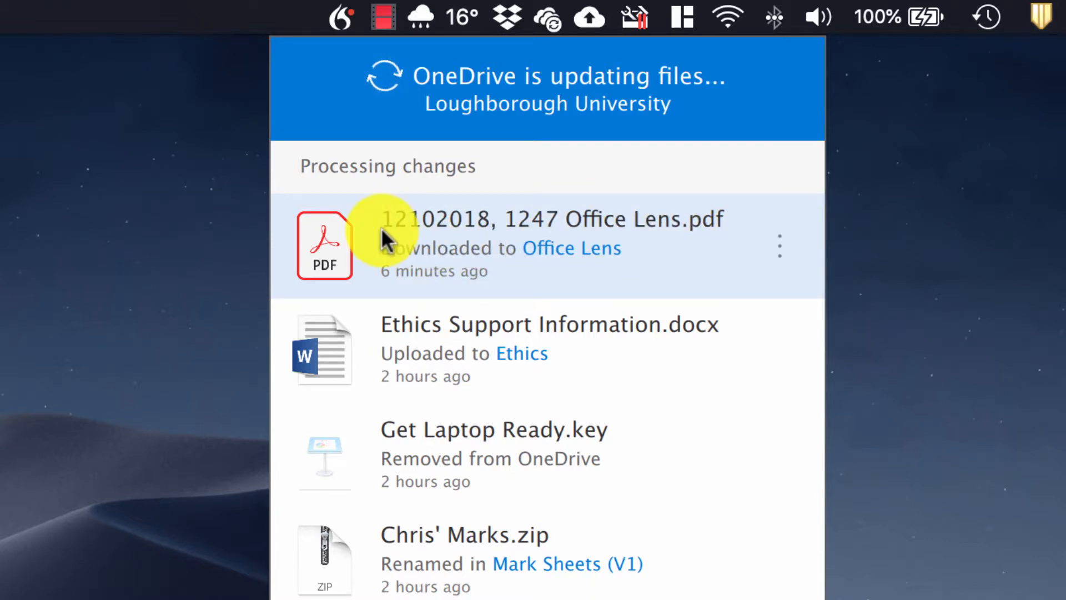
{"action": "mouse_move", "coordinate": [510, 253]}
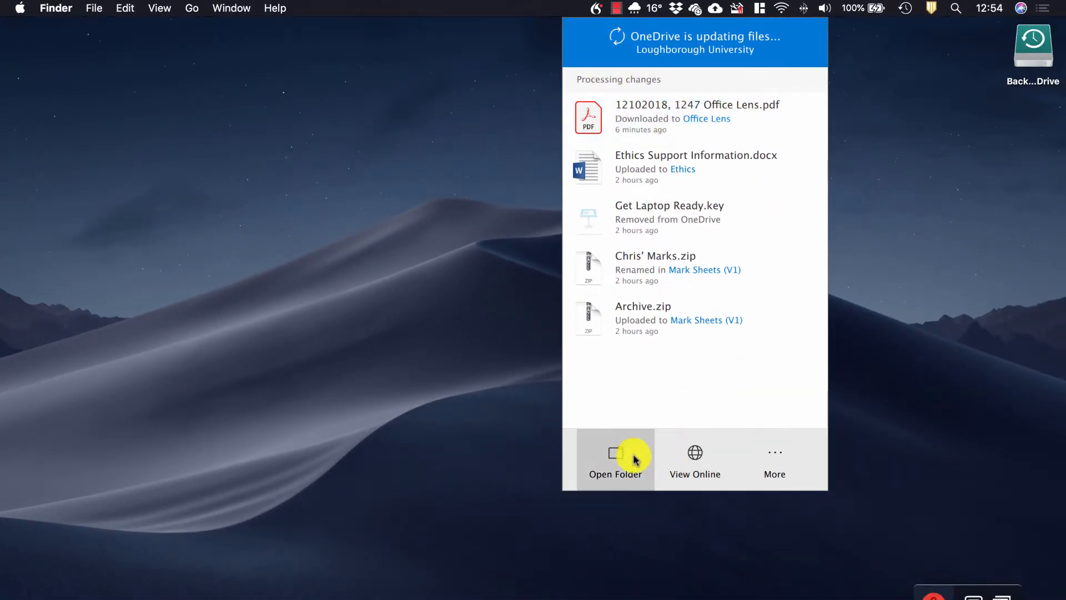
Step: Navigate from the OneDrive folder in Finder into the Office Lens folder holding the scan PDF
{"action": "left_click", "coordinate": [615, 459]}
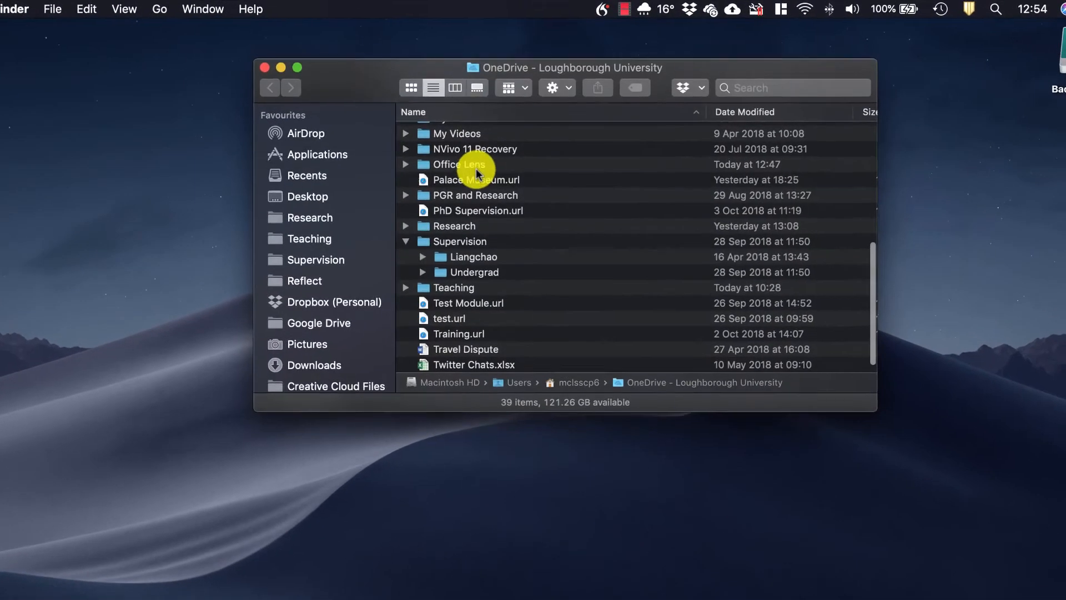
{"action": "left_click", "coordinate": [371, 108]}
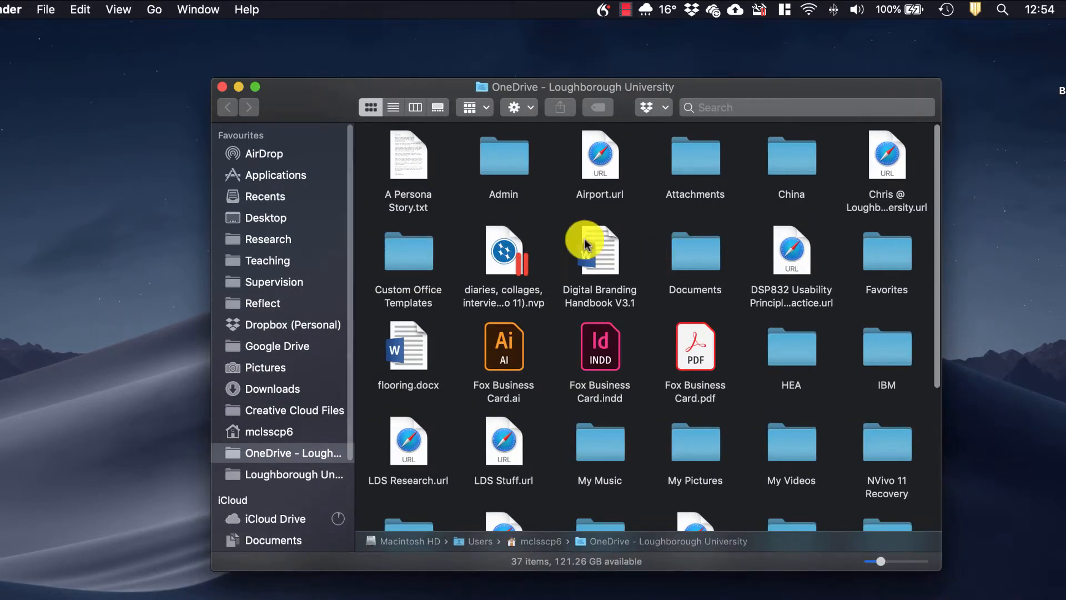
{"action": "scroll", "scroll_direction": "down", "scroll_amount": 3}
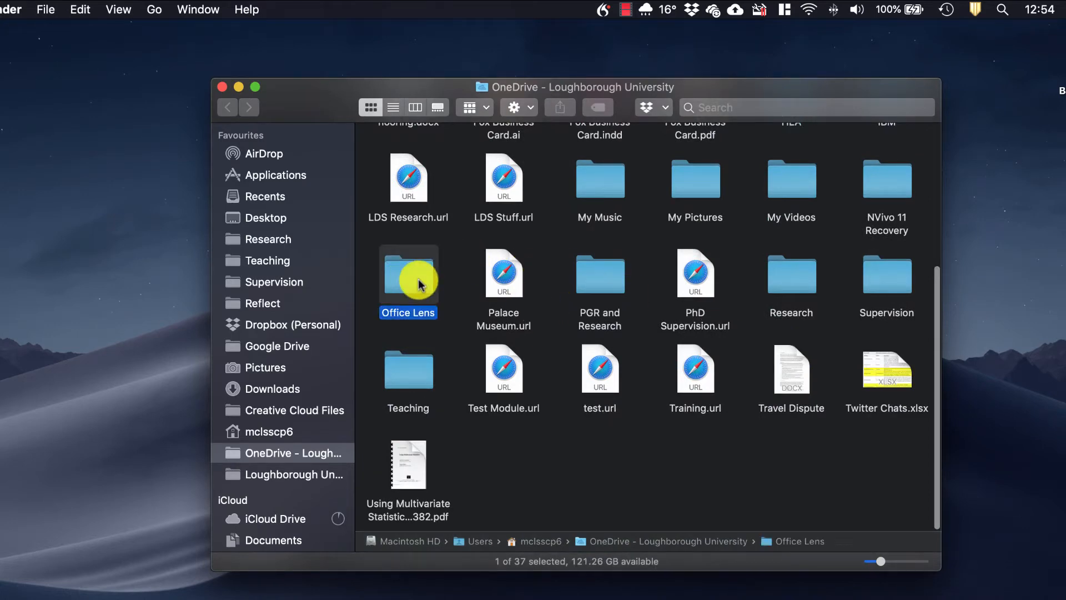
{"action": "double_click", "coordinate": [408, 275]}
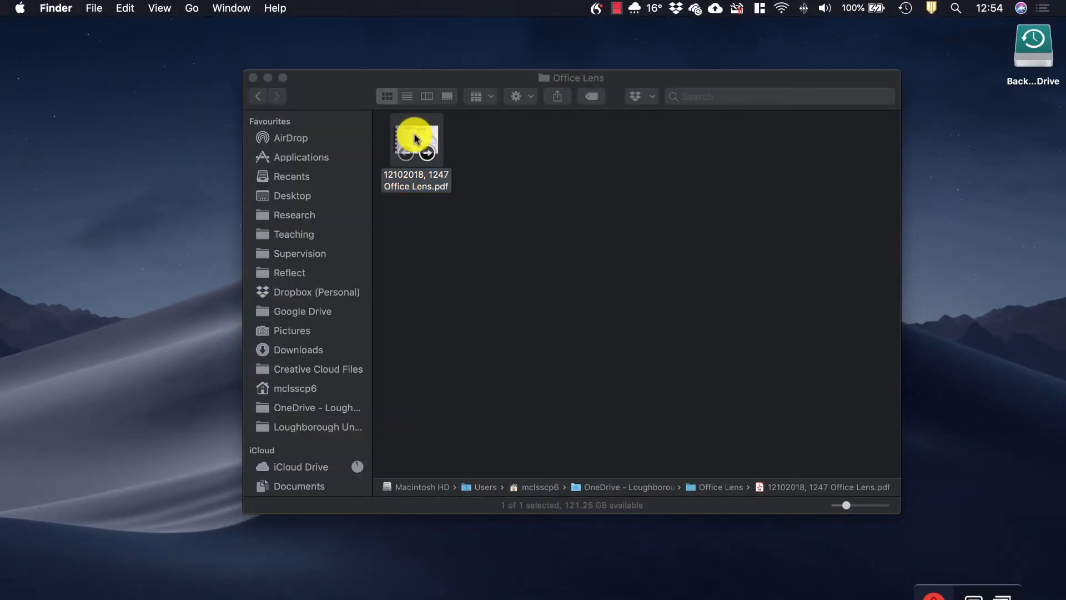
Step: Open the Office Lens PDF in Acrobat Pro DC showing the first Crazy 8 Ideation page
{"action": "double_click", "coordinate": [416, 141]}
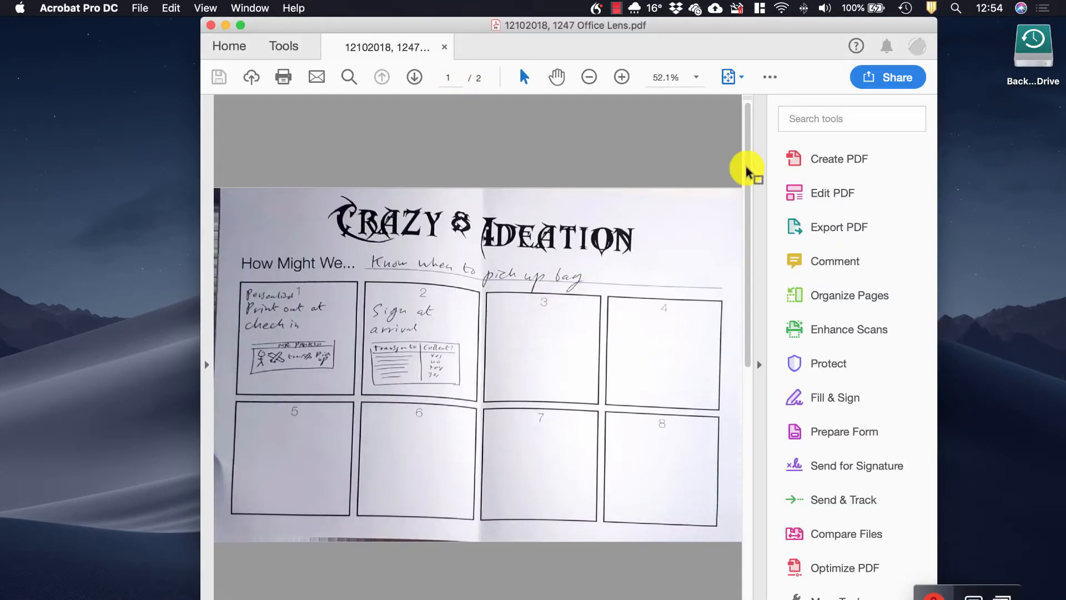
{"action": "mouse_move", "coordinate": [437, 180]}
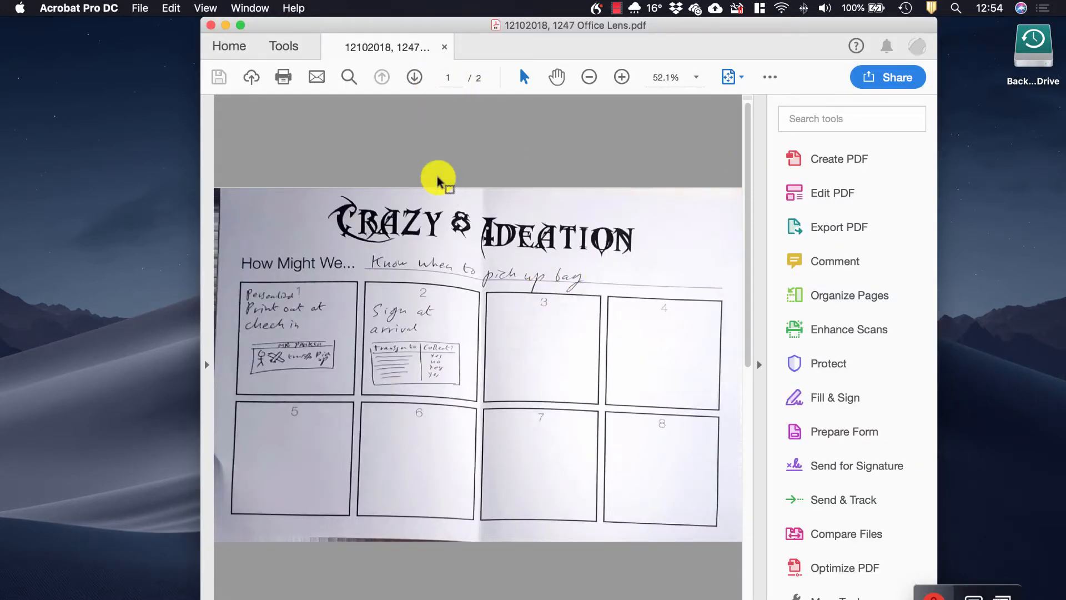